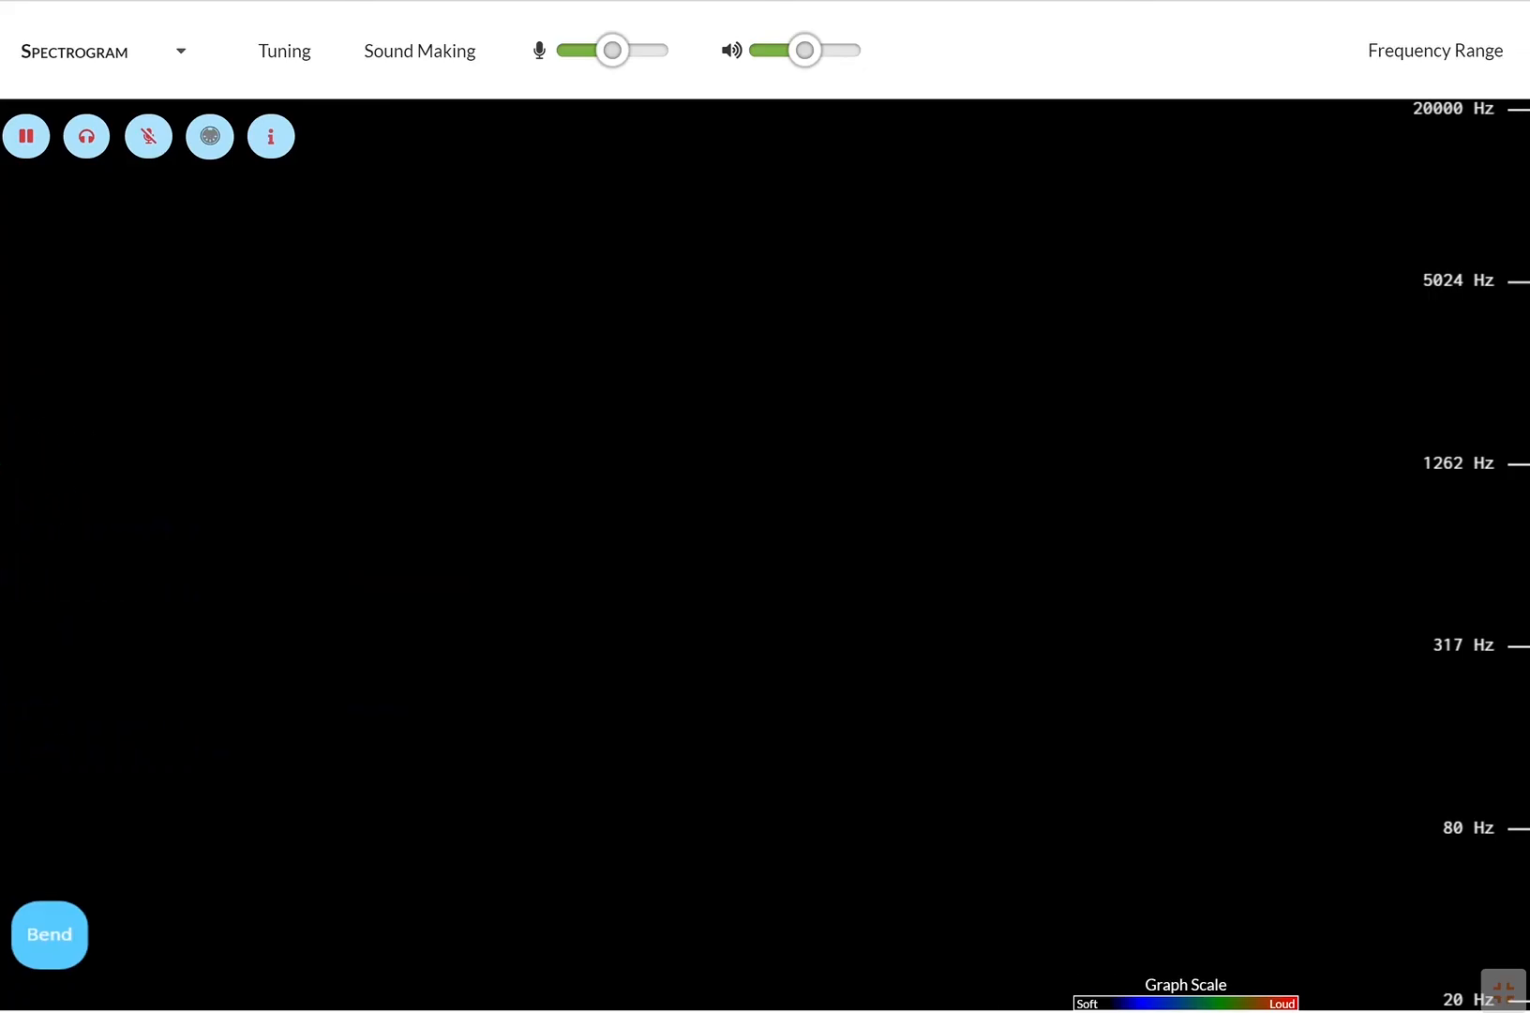
Unmute the microphone, whistle a tone near 1262 Hz, and freeze the spectrogram
{"action": "left_click", "coordinate": [148, 135]}
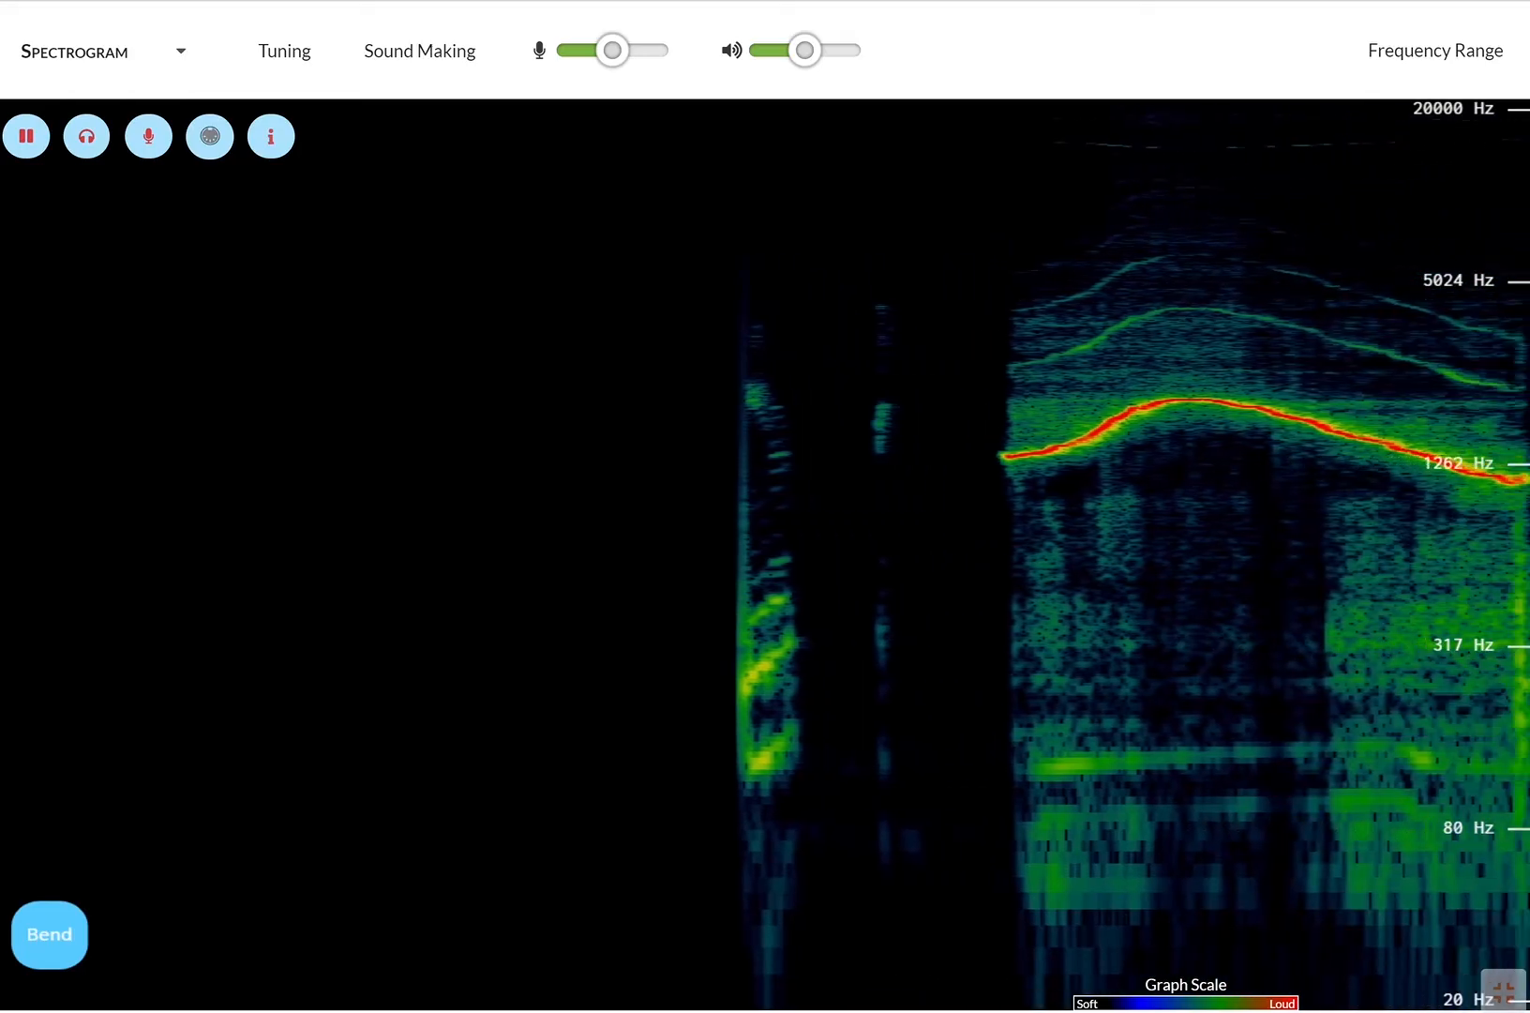
{"action": "left_click", "coordinate": [26, 135]}
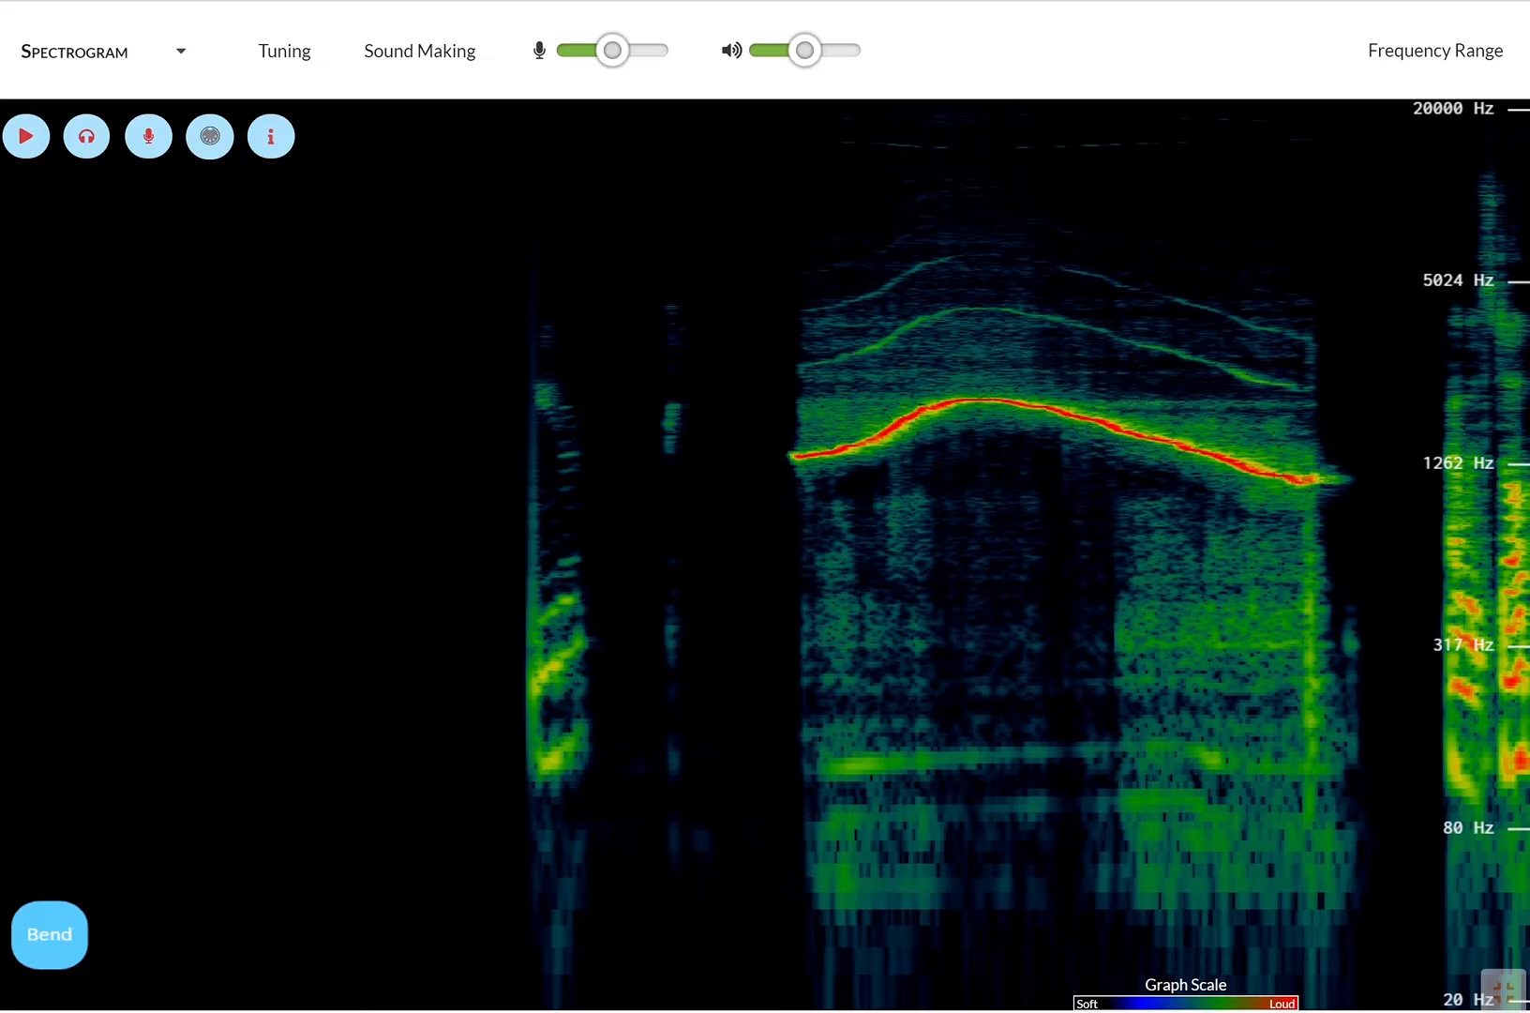
Resume the live graph to record spoken voice harmonics, then mute the microphone
{"action": "left_click", "coordinate": [26, 135]}
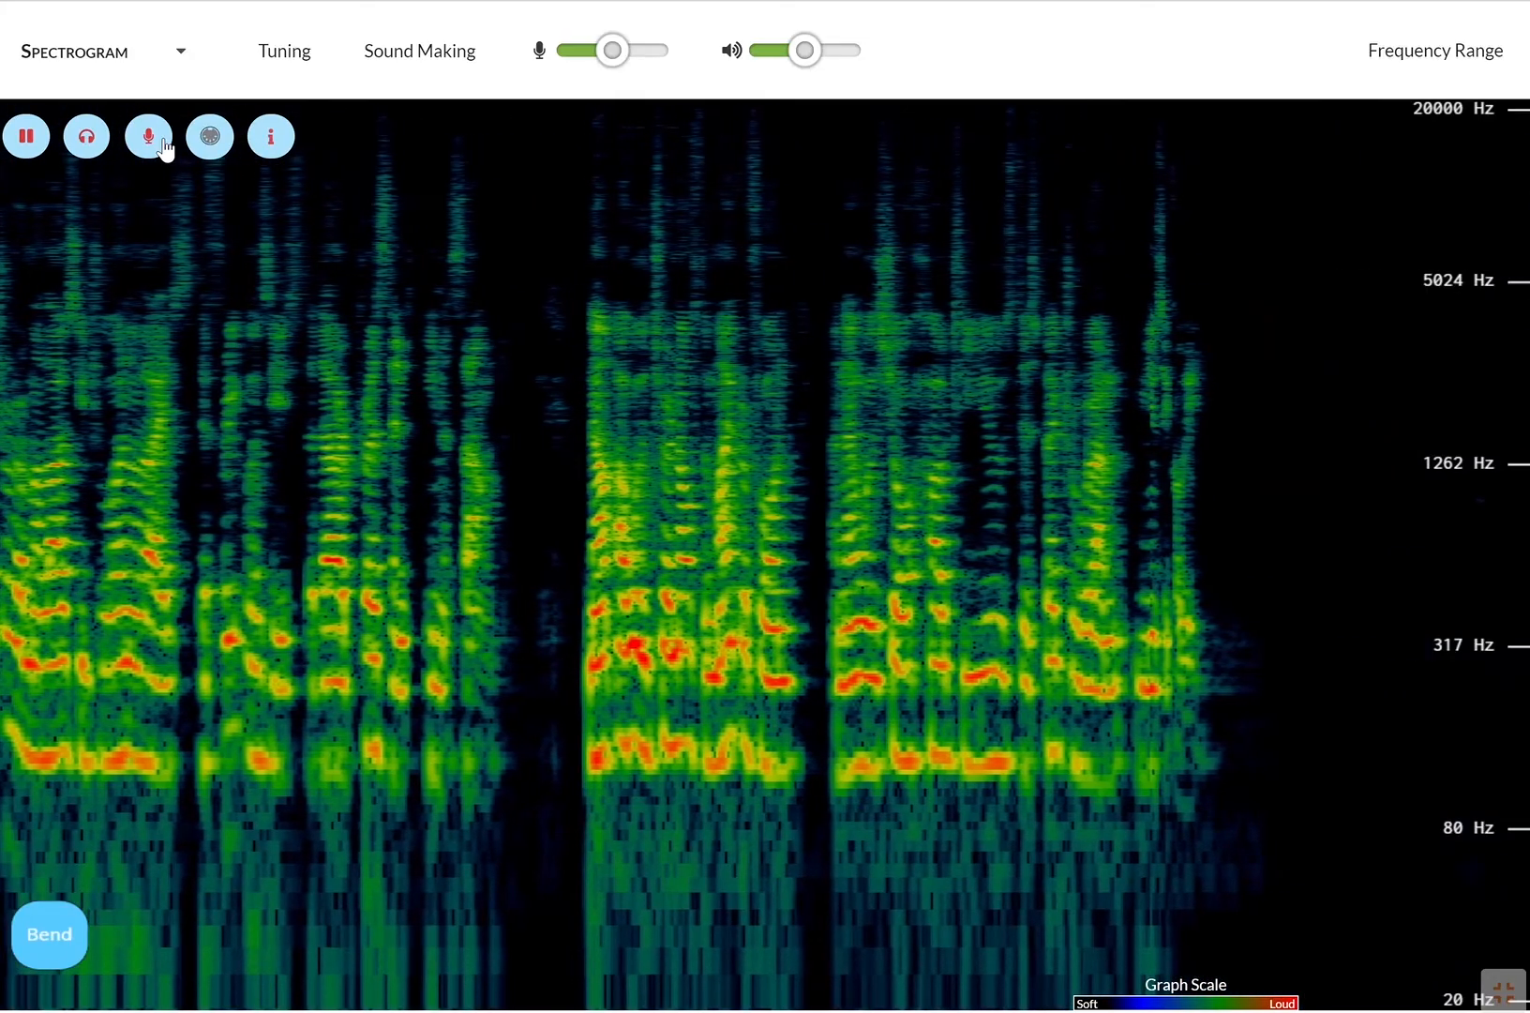
{"action": "left_click", "coordinate": [148, 135]}
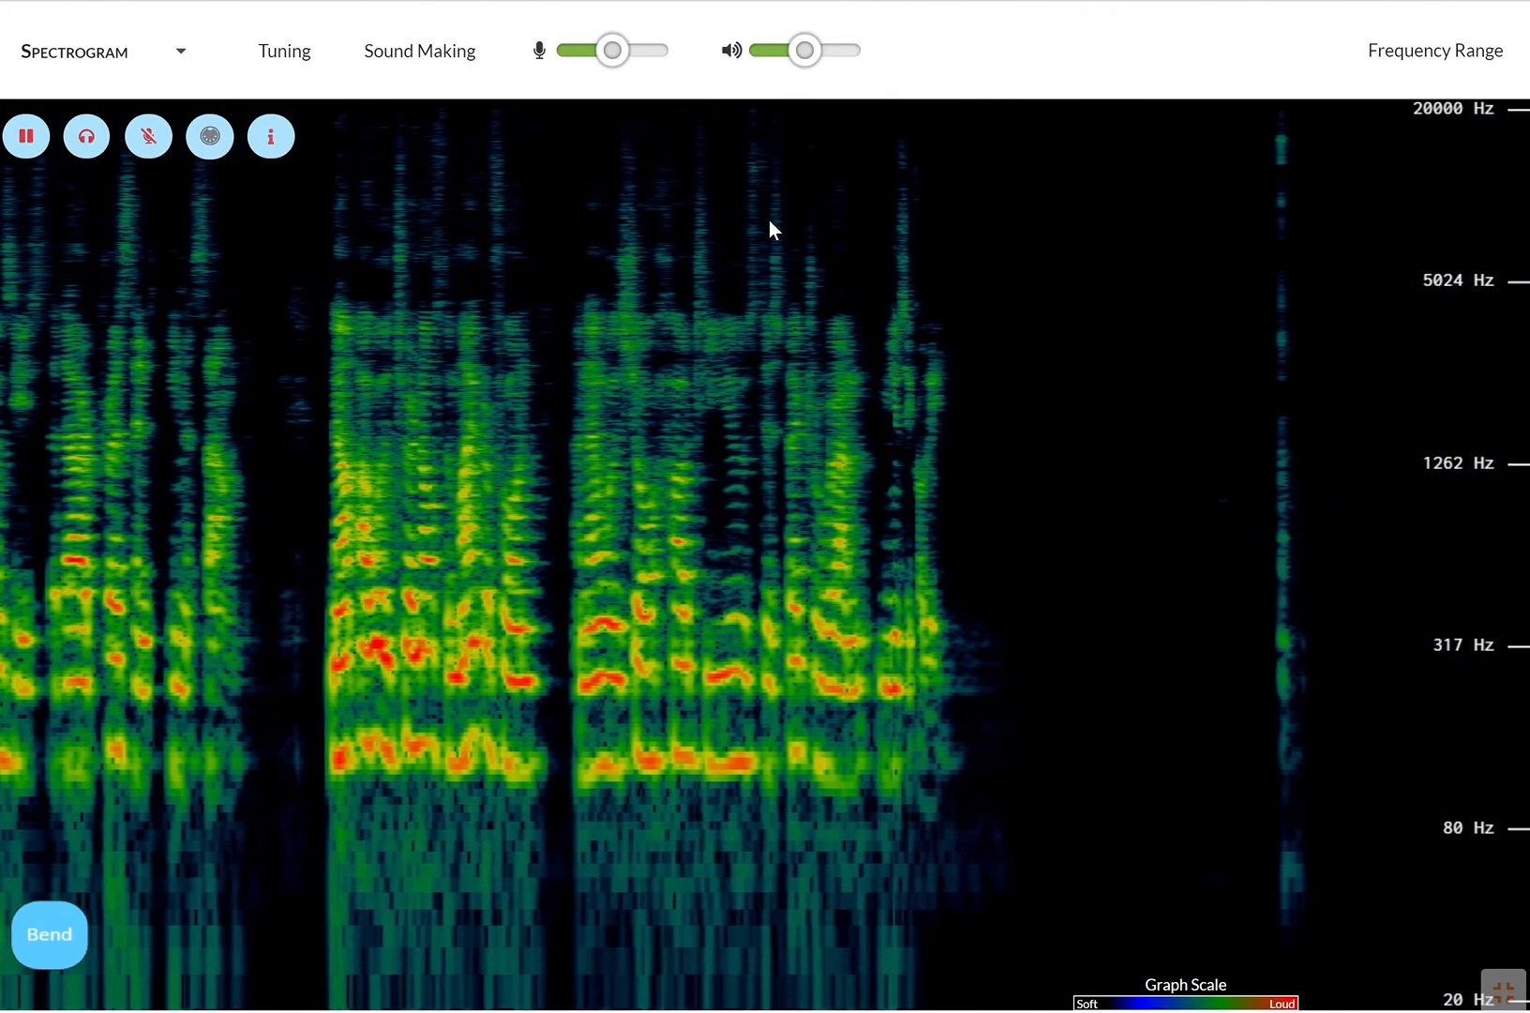
Play synthesized tones with the Frequency Modulation effect briefly switched on
{"action": "left_click", "coordinate": [420, 50]}
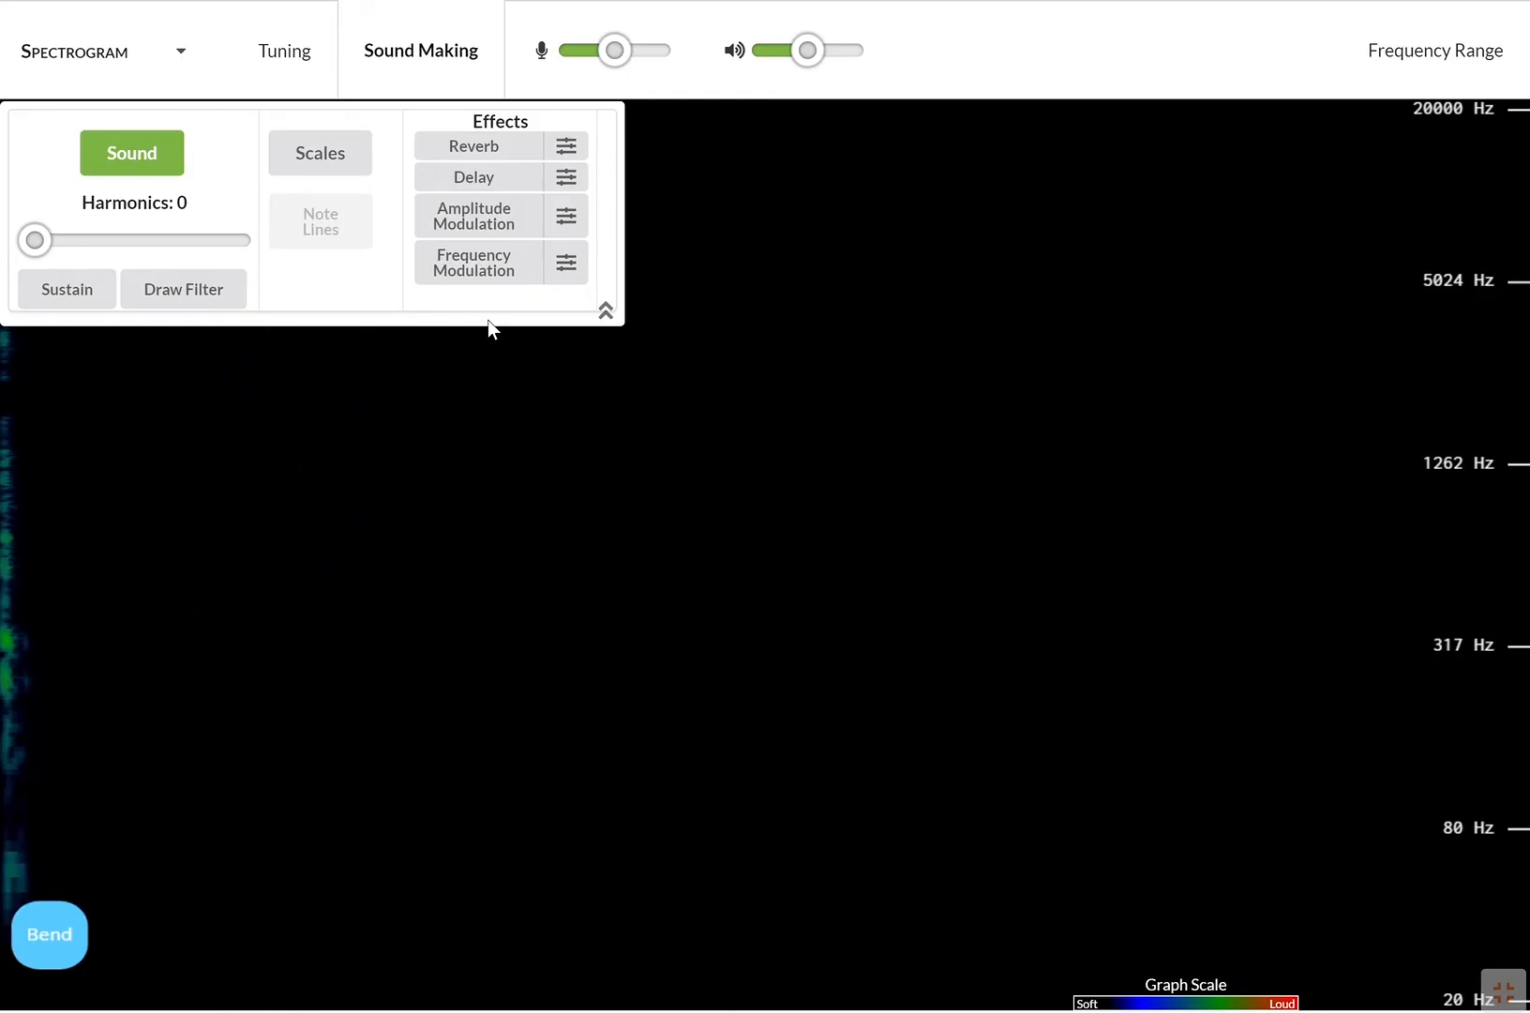
{"action": "left_click", "coordinate": [473, 263]}
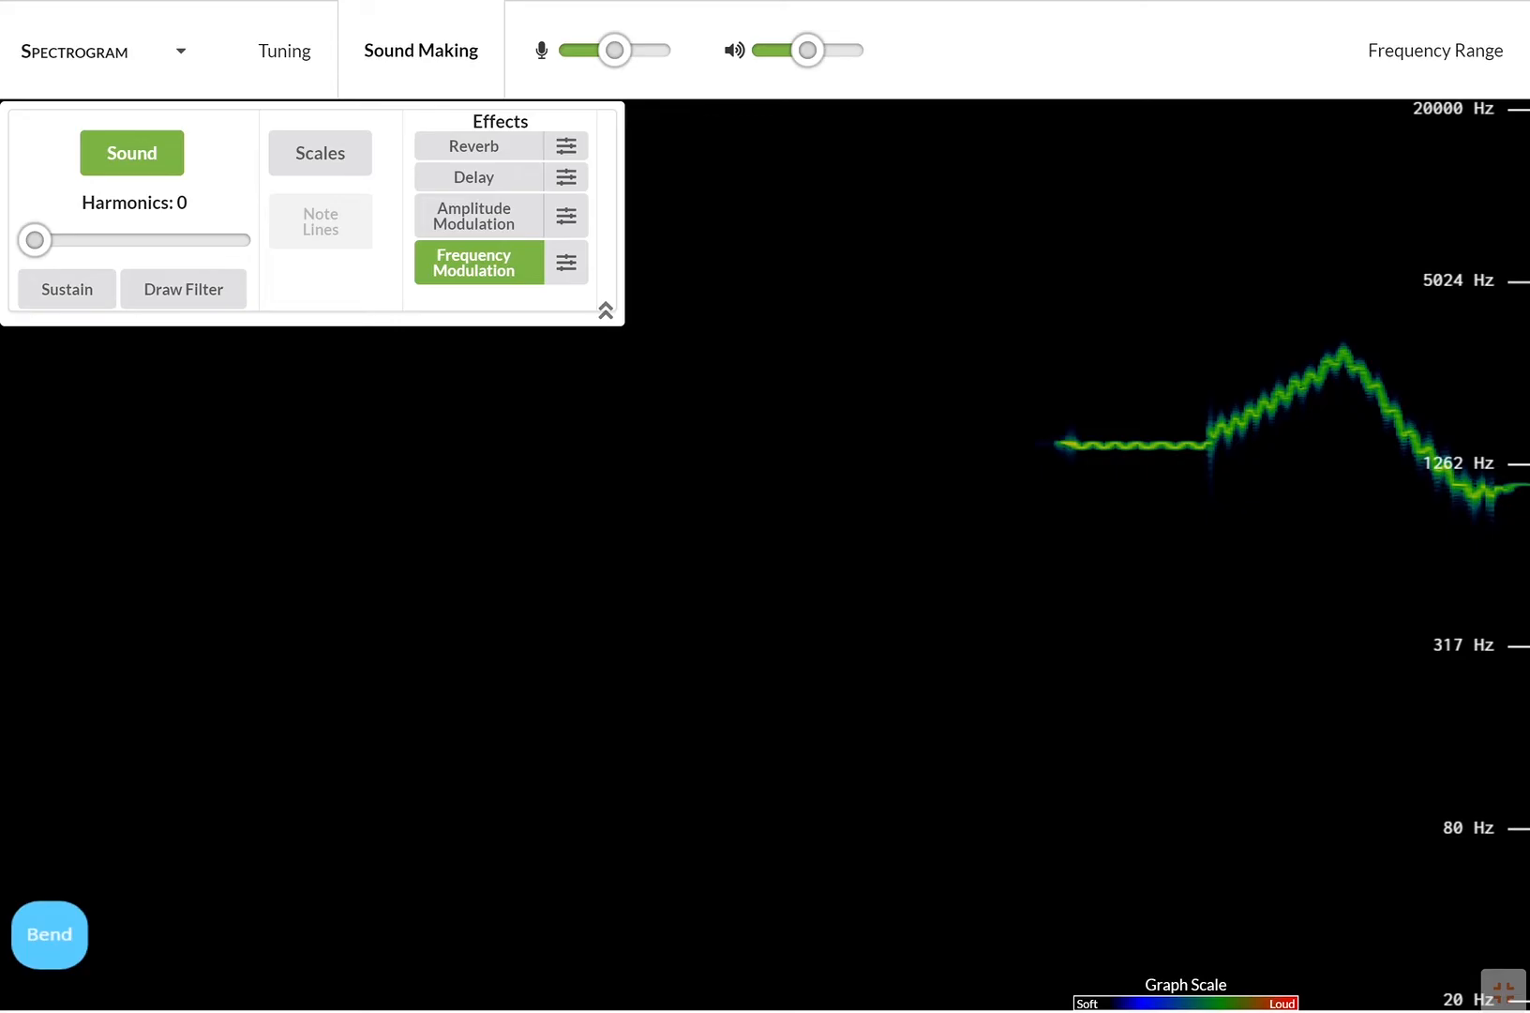
{"action": "left_click", "coordinate": [566, 261]}
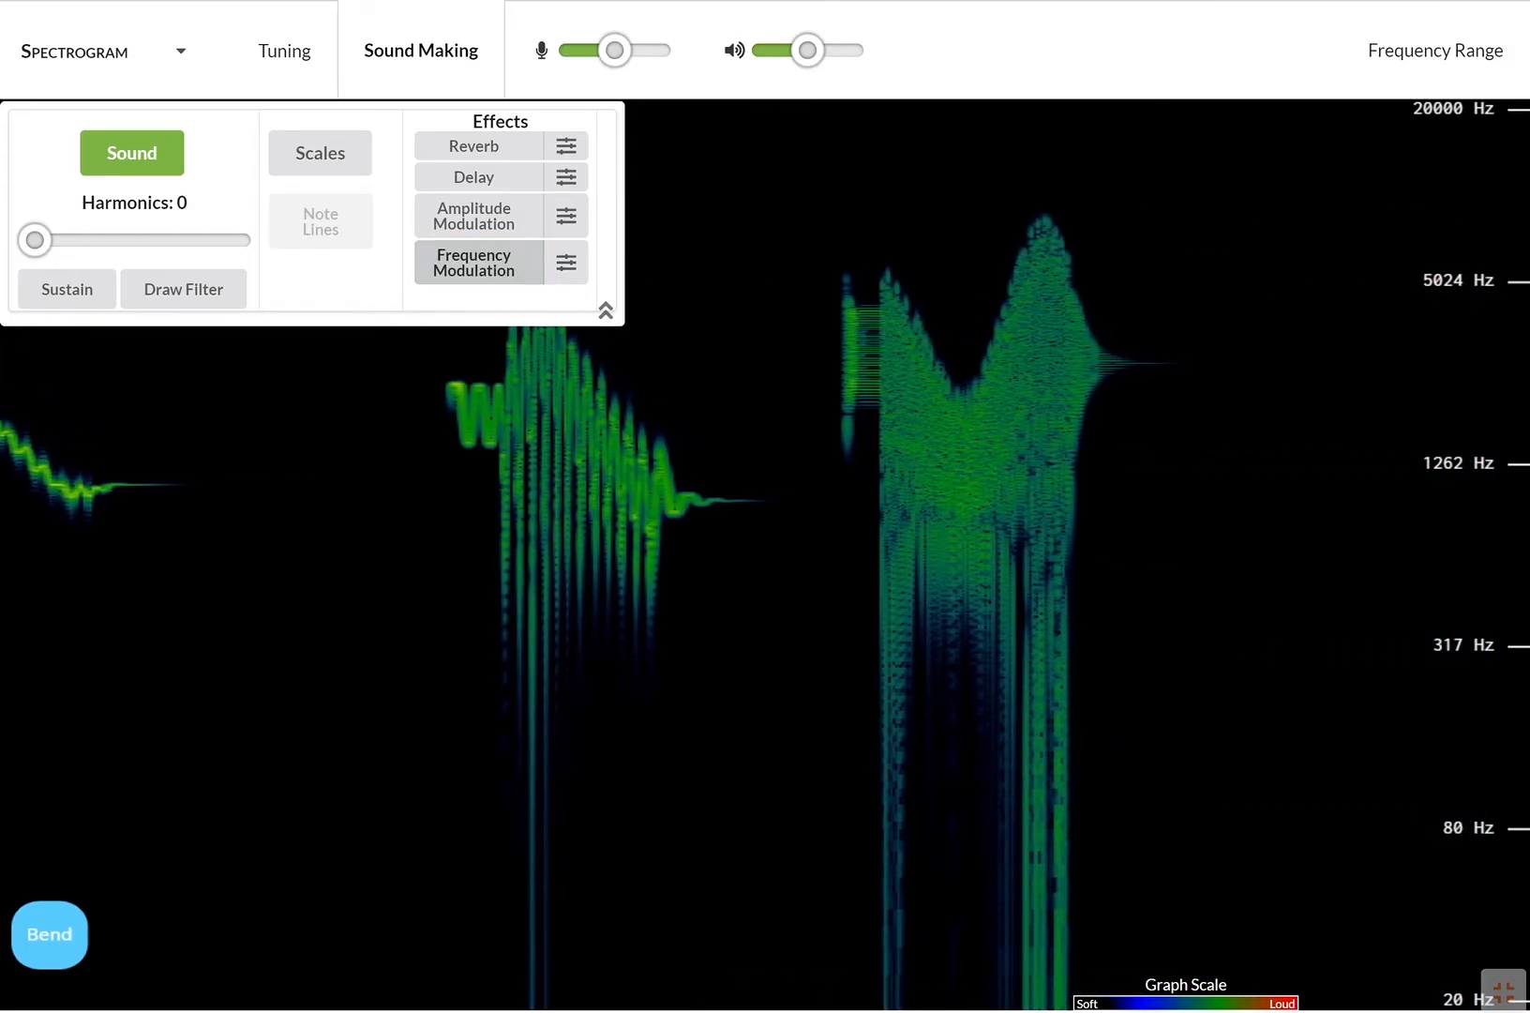
Turn on the Delay echo effect and enable Scales with note lines over the graph
{"action": "left_click", "coordinate": [473, 176]}
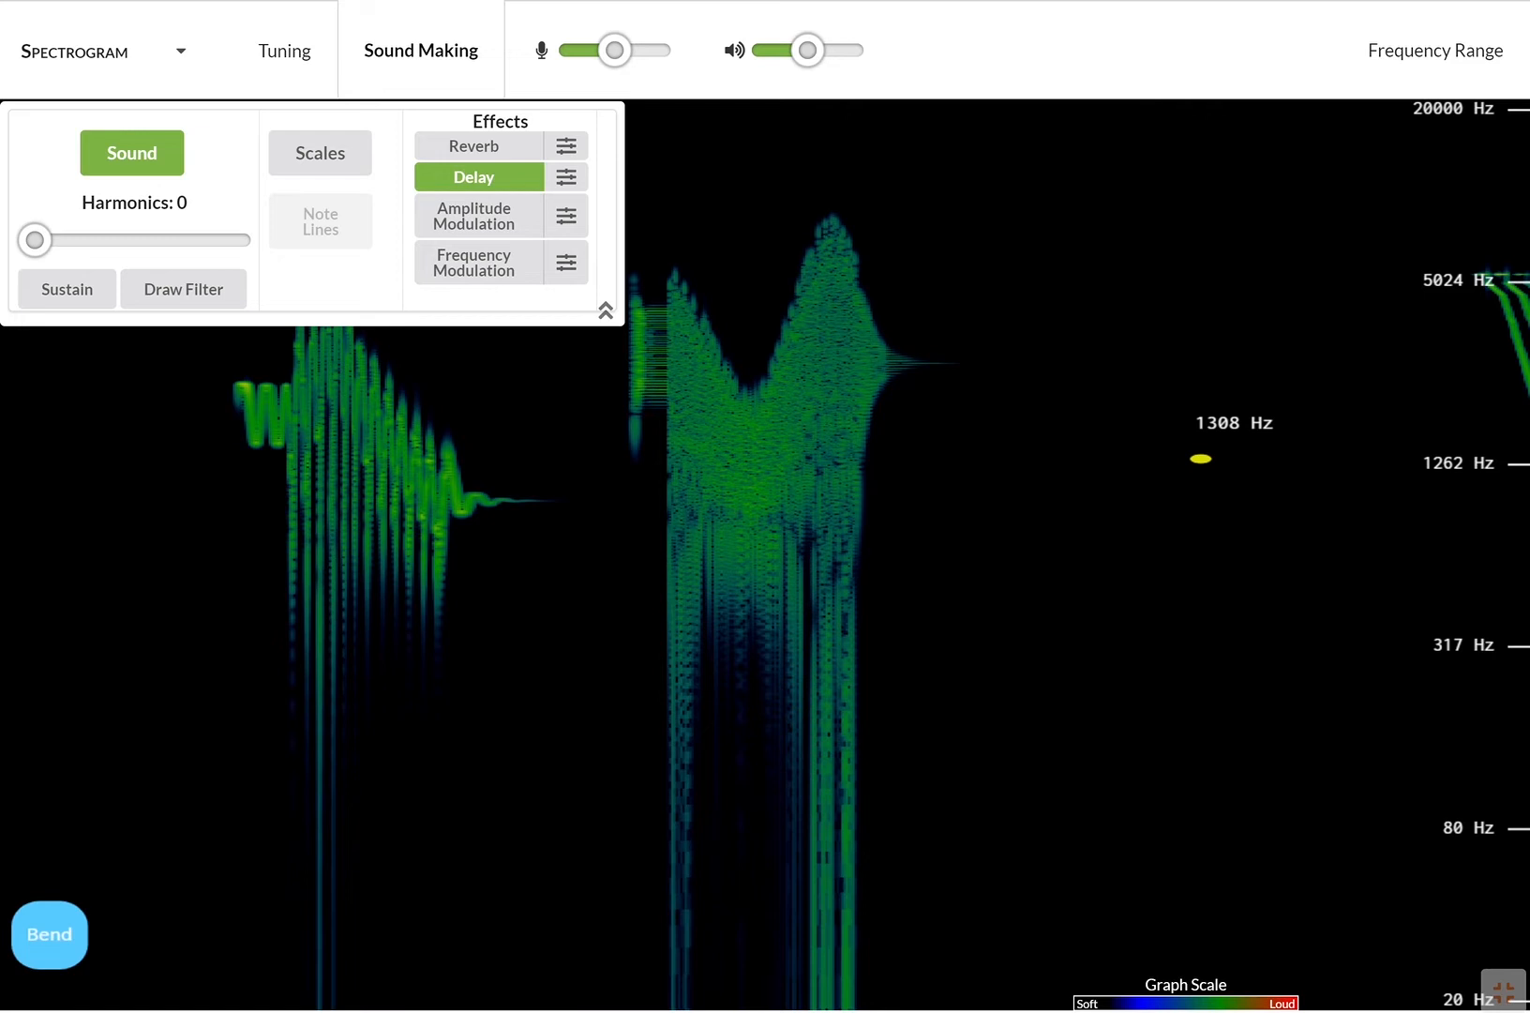
{"action": "scroll", "scroll_direction": "left", "scroll_amount": 3}
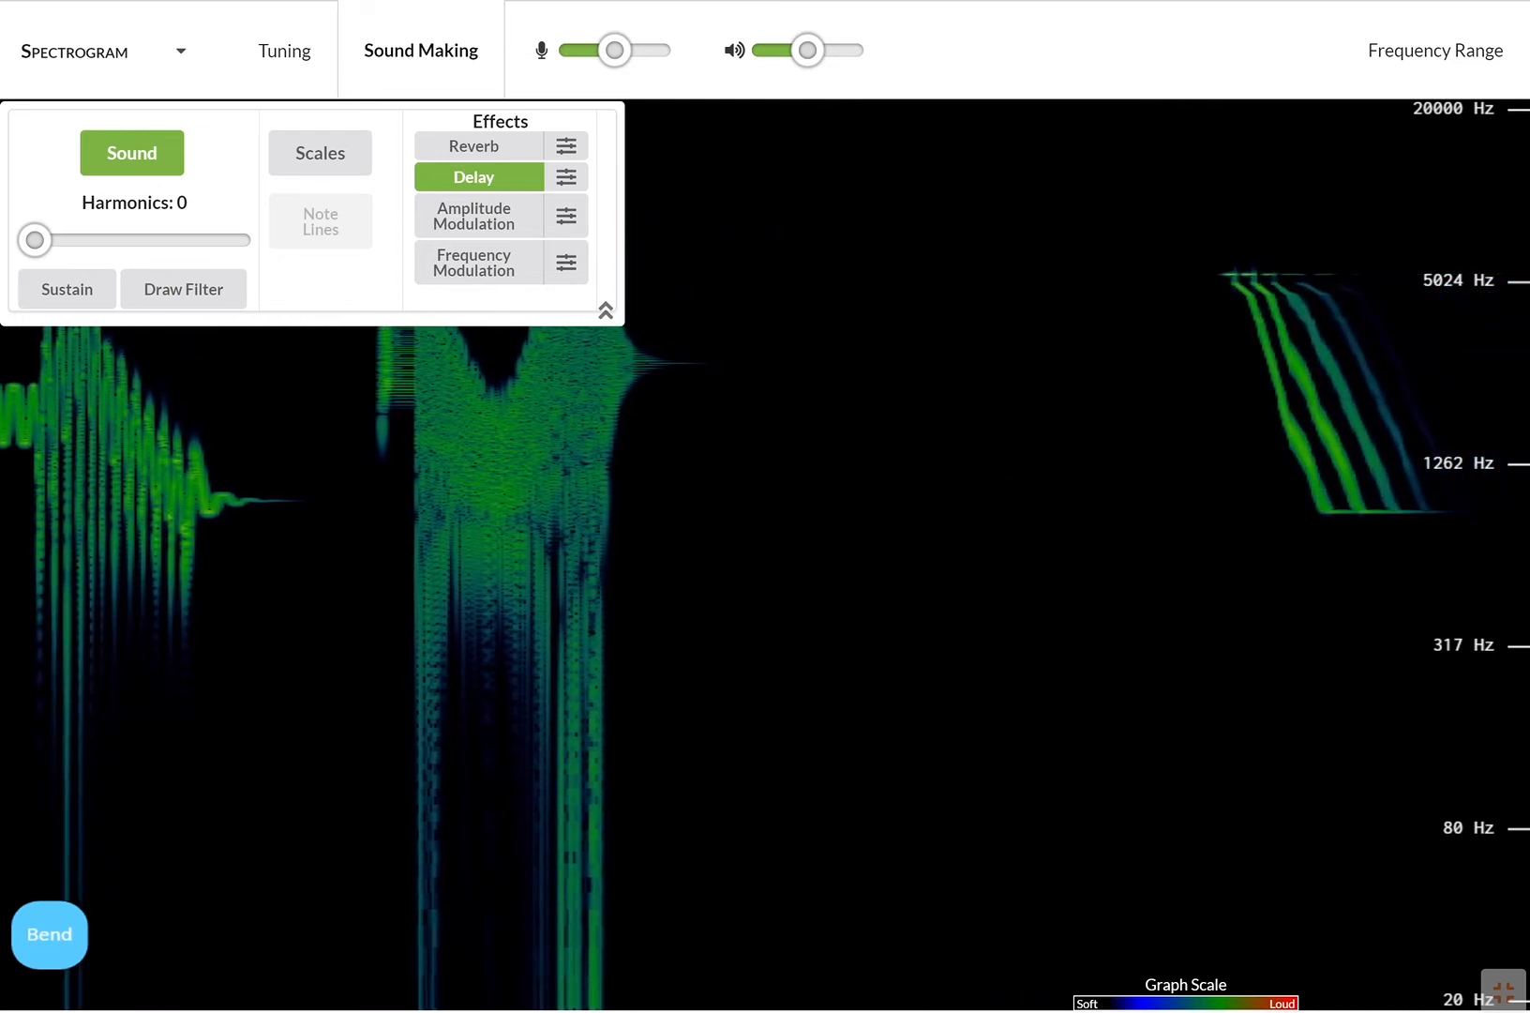
{"action": "left_click", "coordinate": [476, 147]}
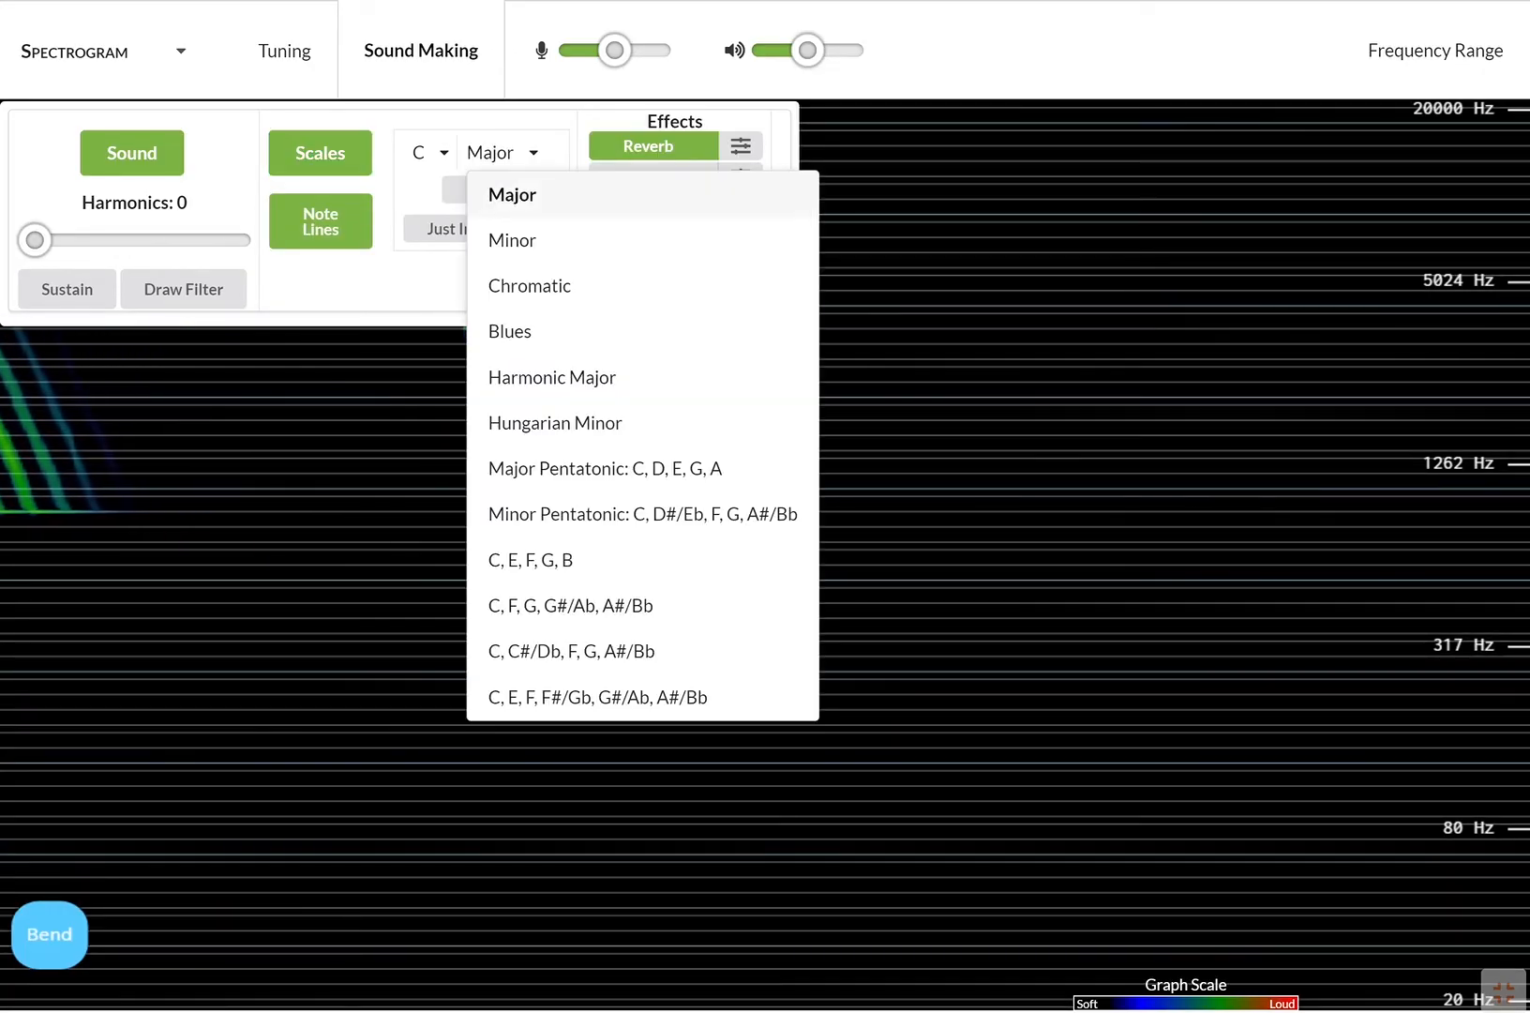
Select the C Blues scale, play along its note lines, then switch Scales off
{"action": "left_click", "coordinate": [510, 330]}
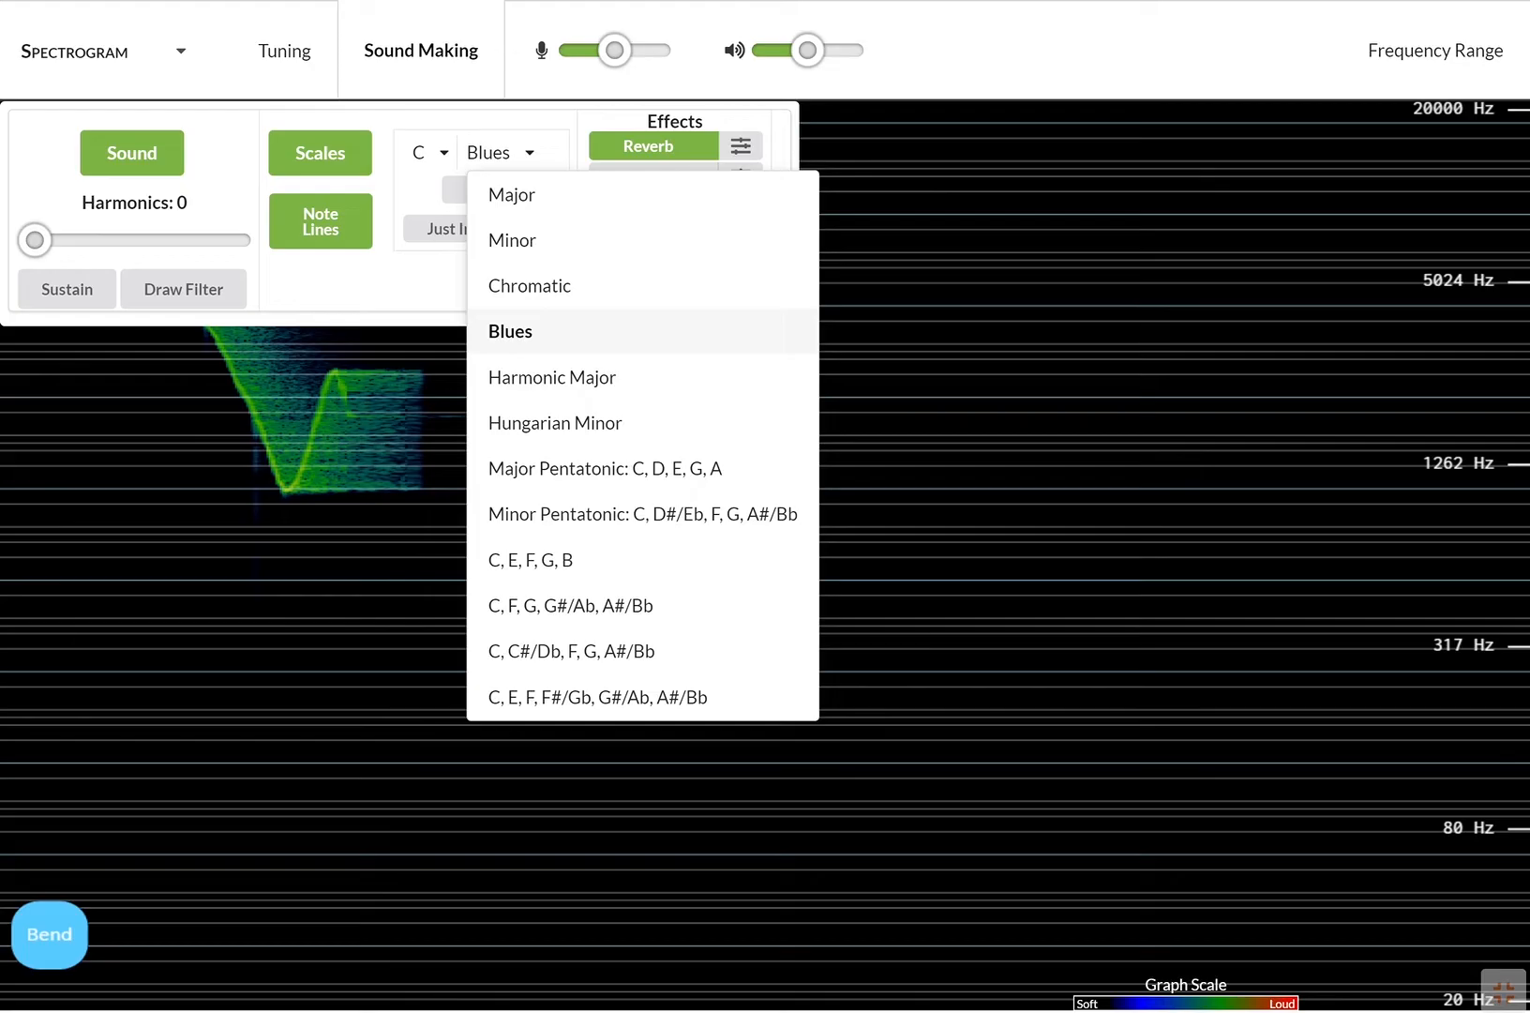
{"action": "left_click", "coordinate": [510, 330]}
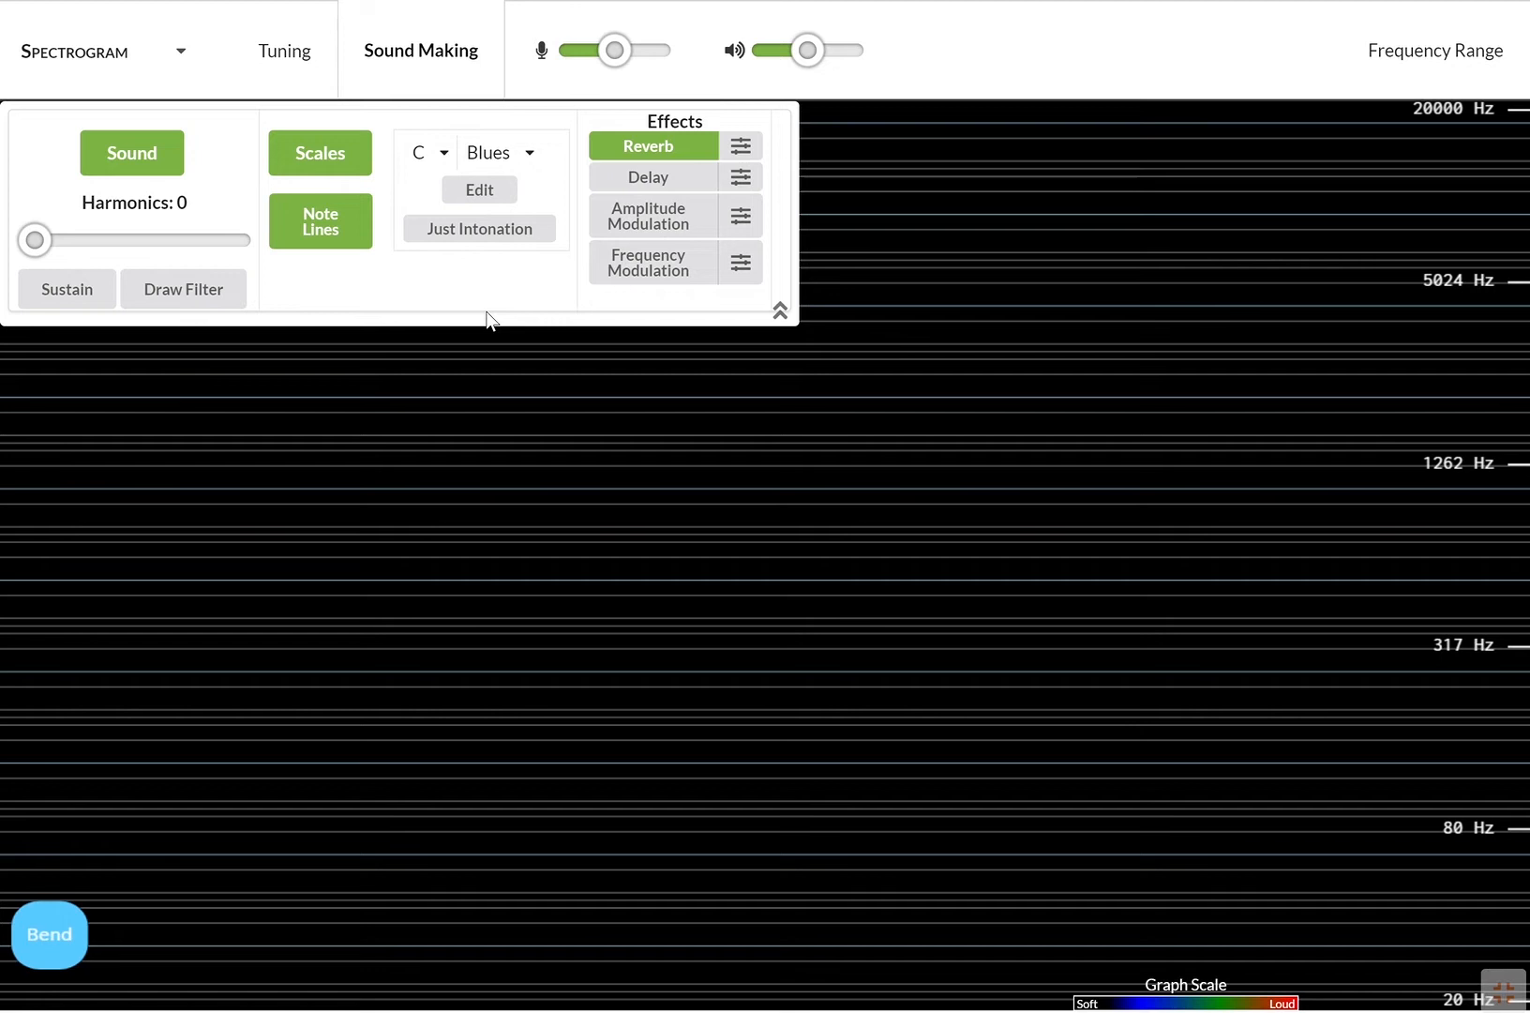
{"action": "left_click", "coordinate": [319, 154]}
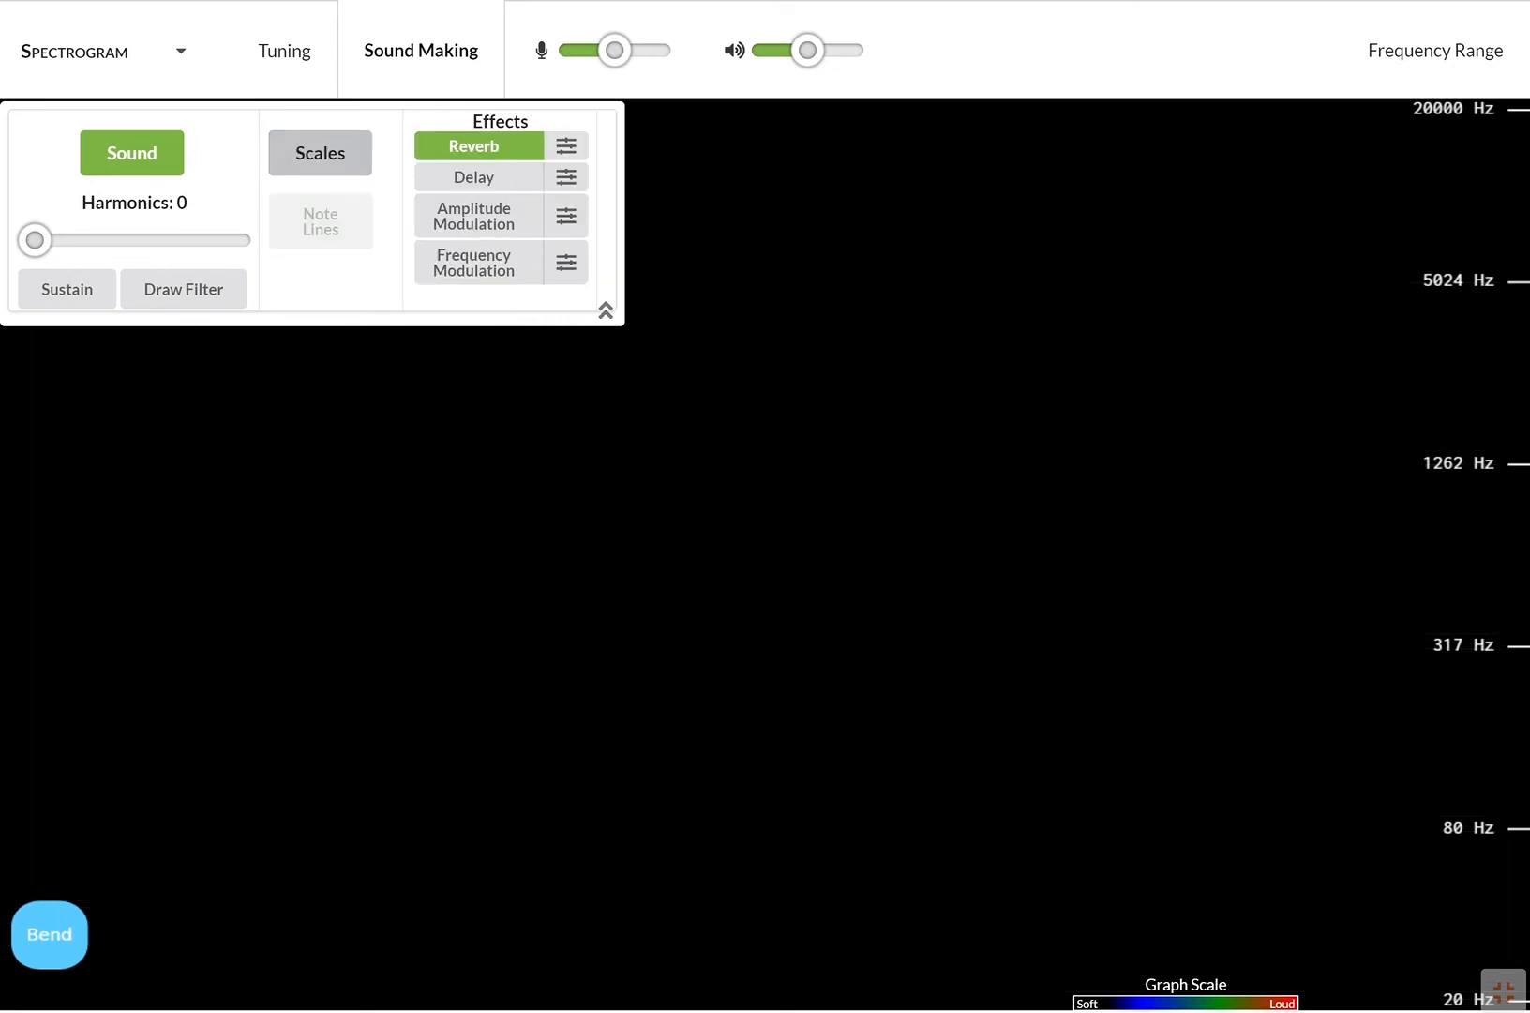
Set Harmonics to 100 for stacked overtones above 105 Hz and turn on Sustain
{"action": "left_click", "coordinate": [66, 289]}
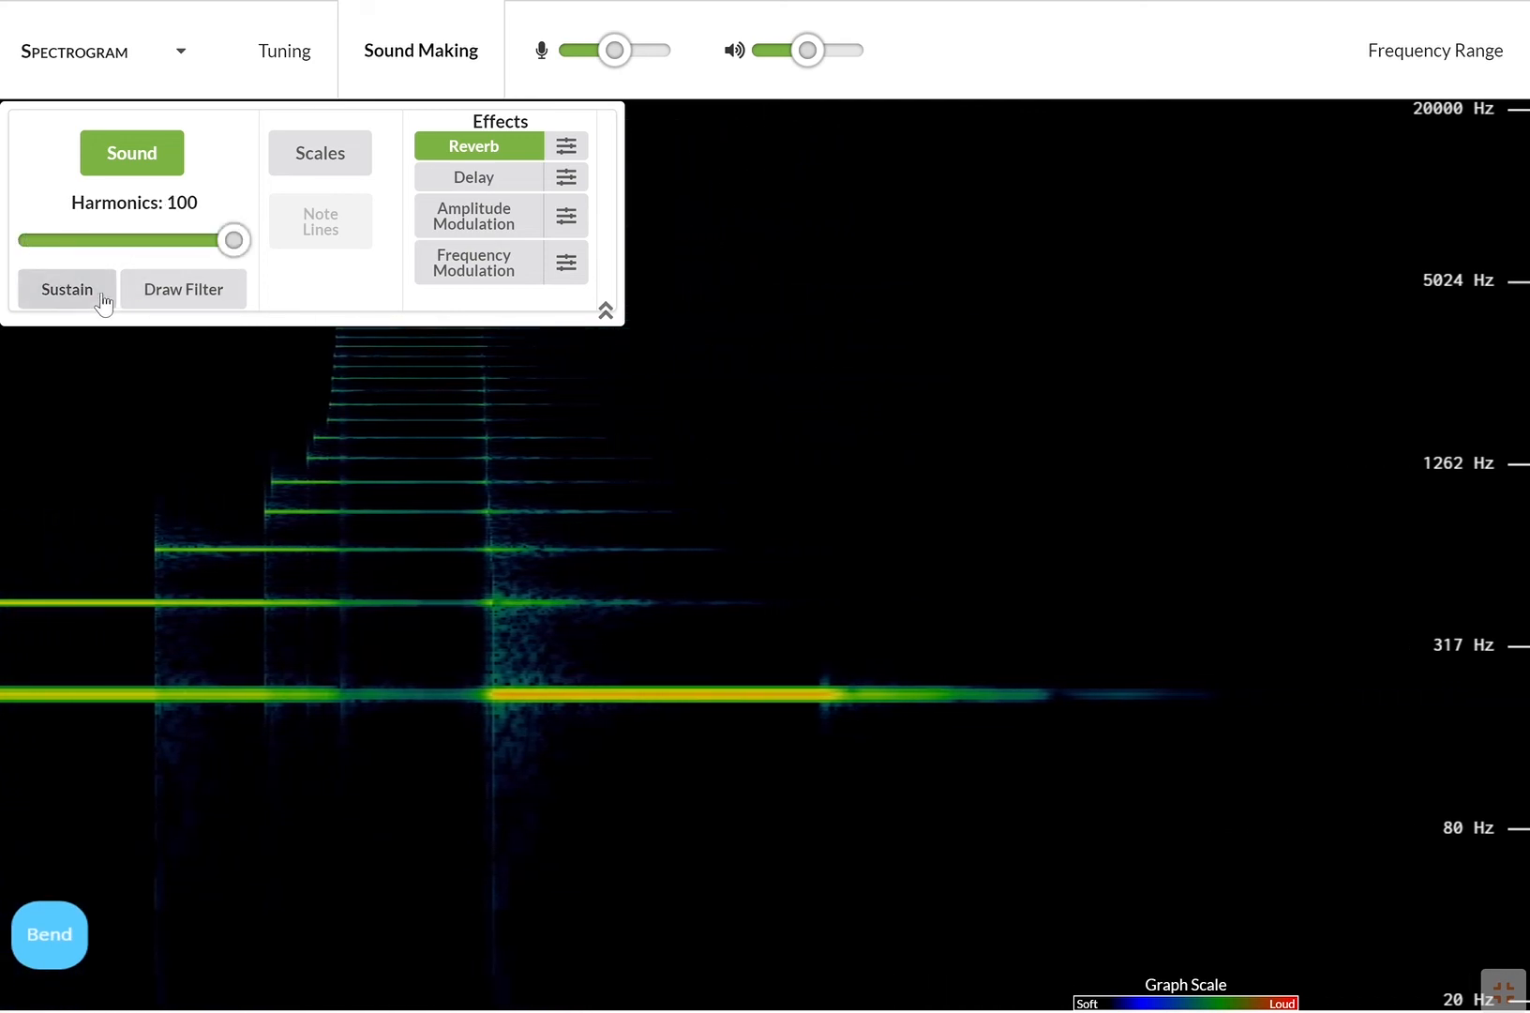
{"action": "left_click", "coordinate": [66, 289]}
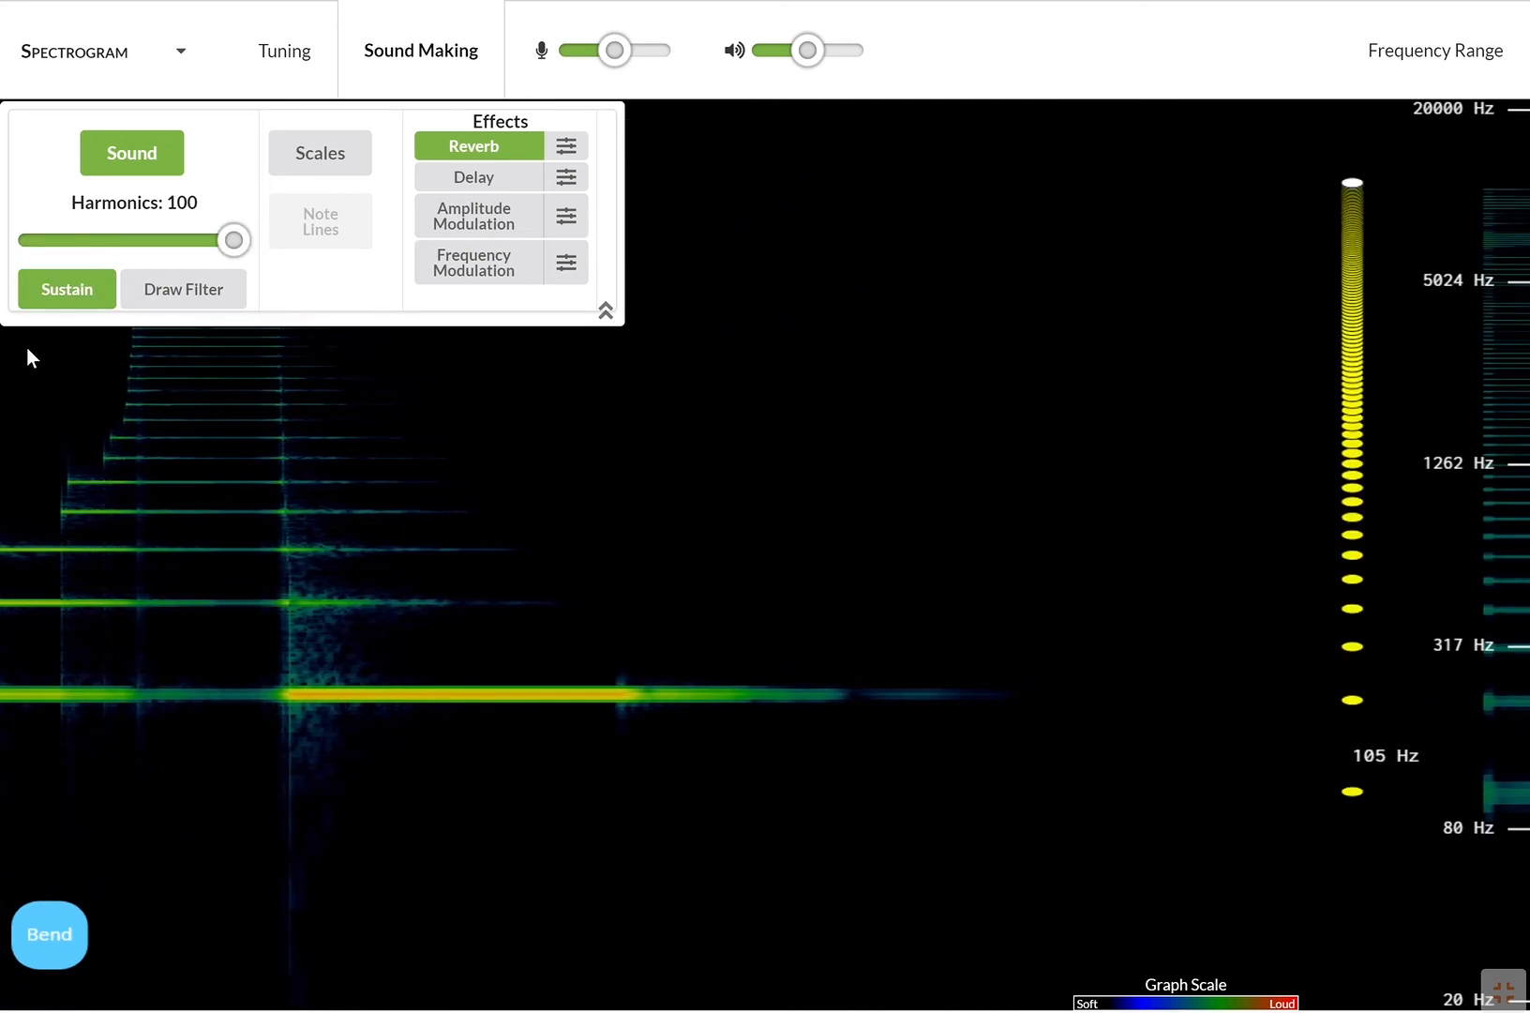
Enable Draw Filter, sketch a curve suppressing mid-range, and play a filtered 94 Hz tone
{"action": "left_click", "coordinate": [184, 289]}
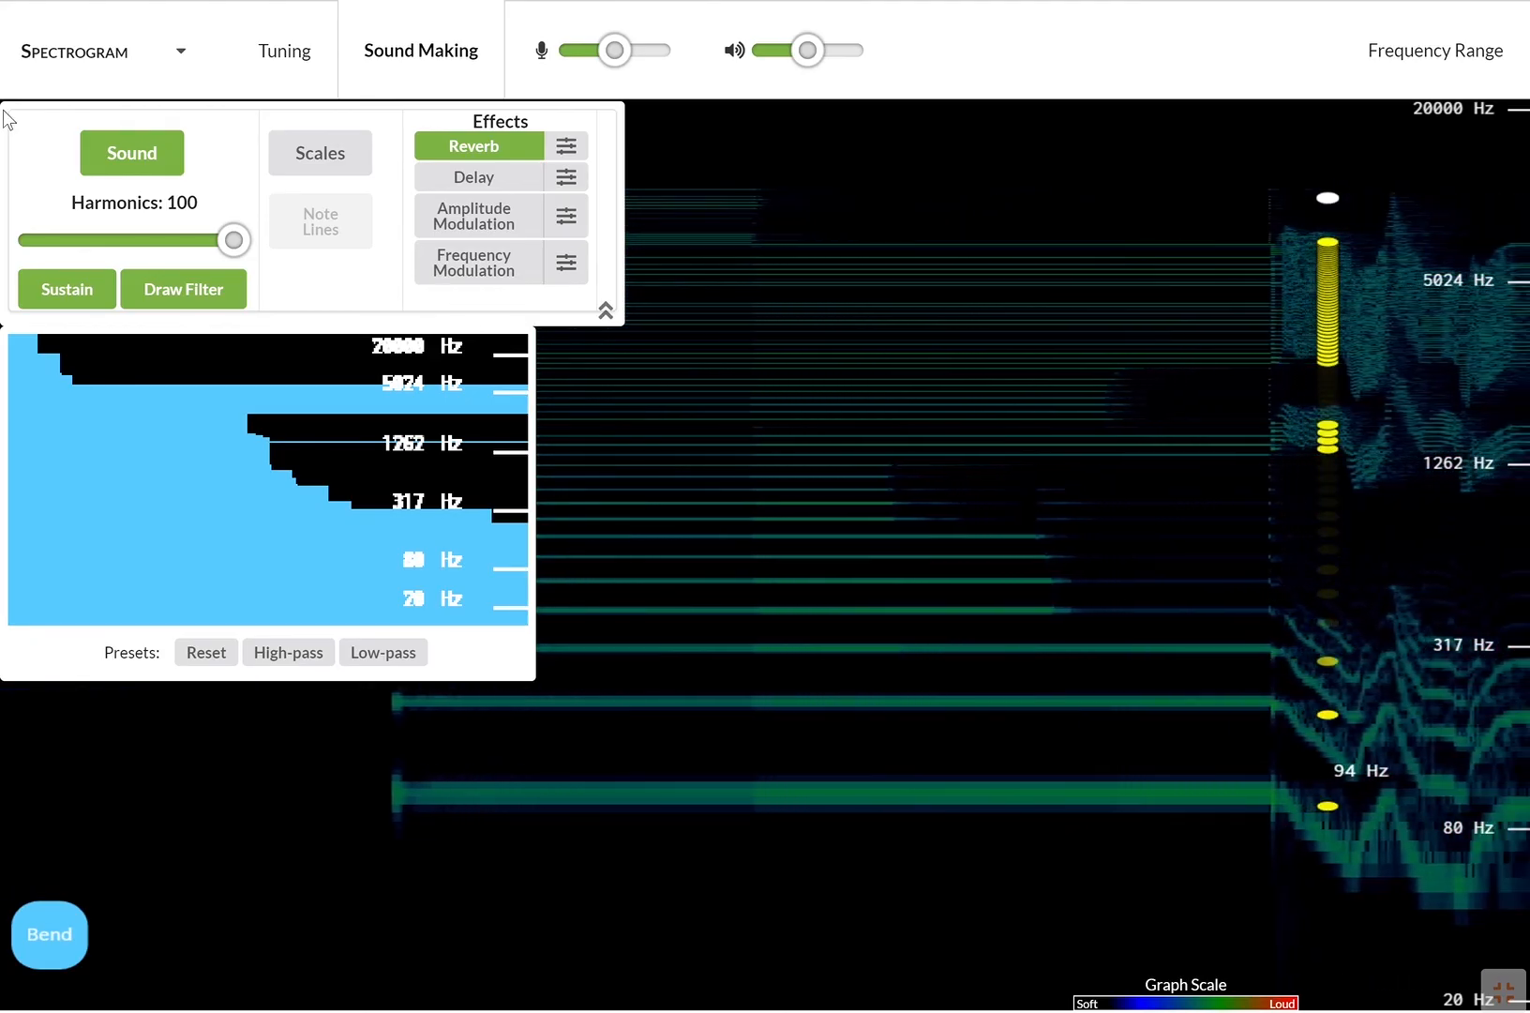
{"action": "left_click", "coordinate": [131, 154]}
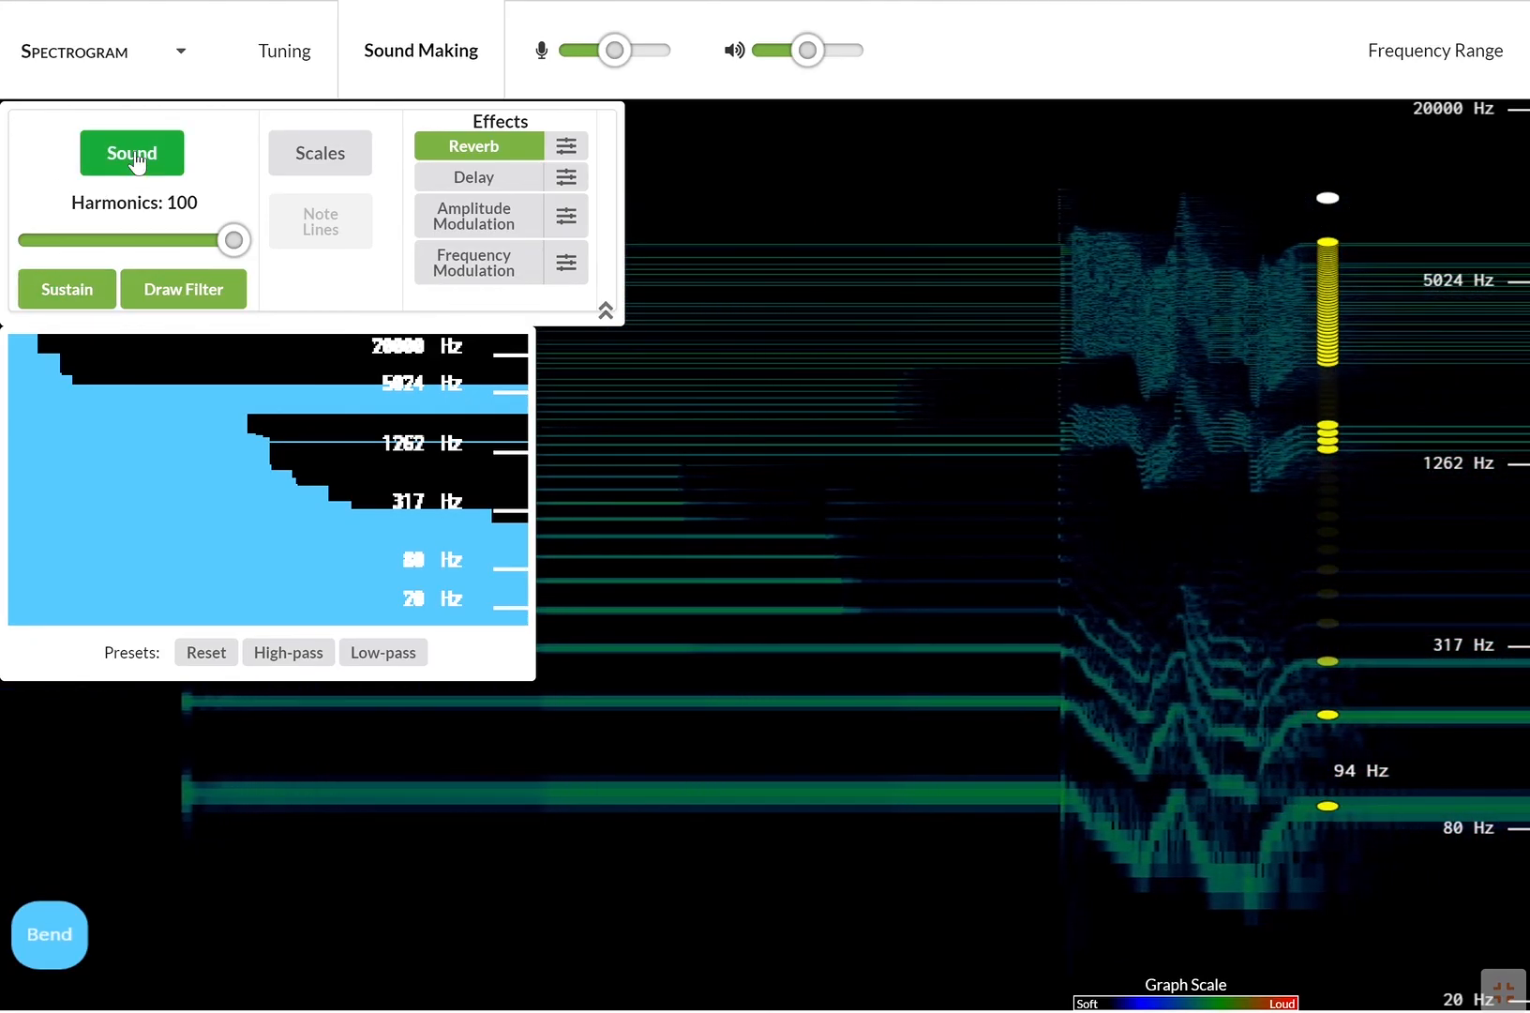